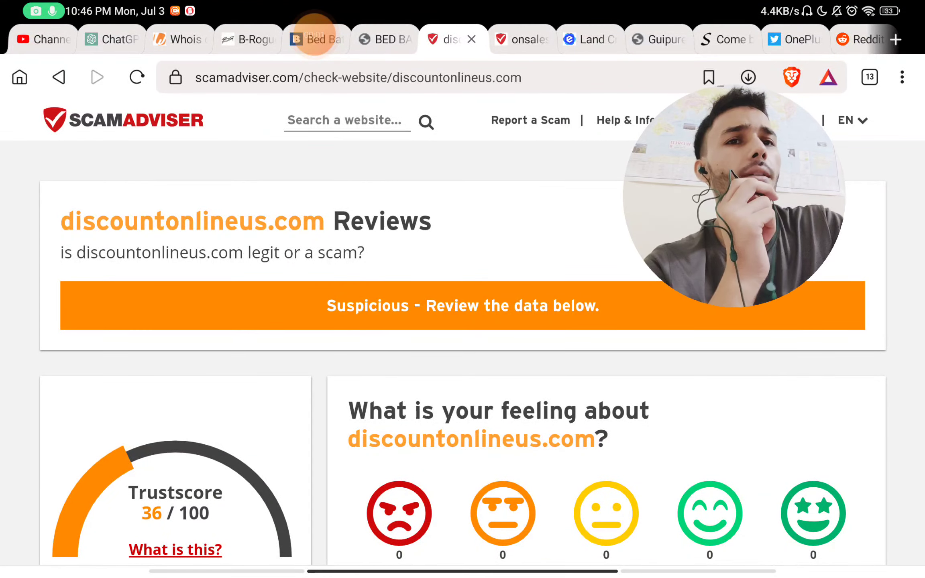
pyautogui.scroll(-3)
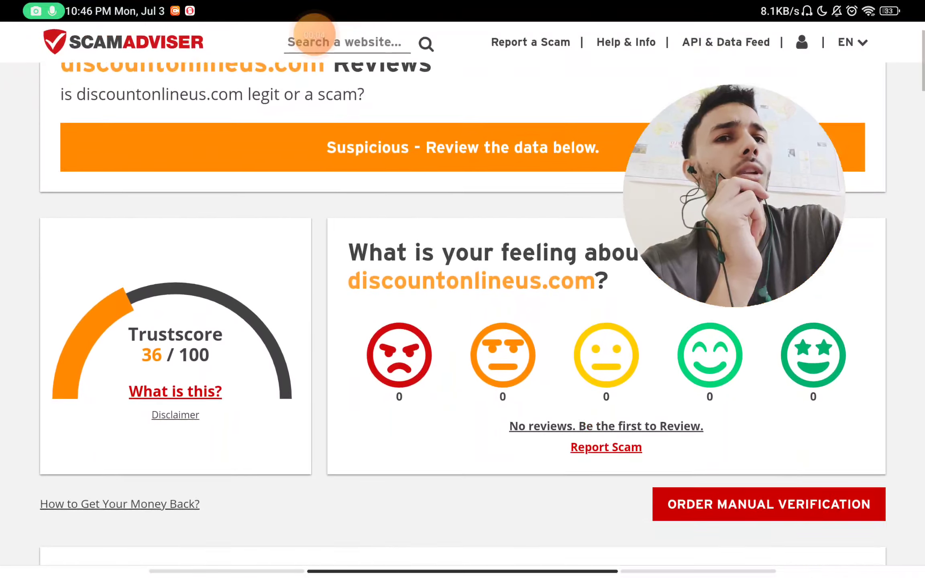
pyautogui.scroll(-3)
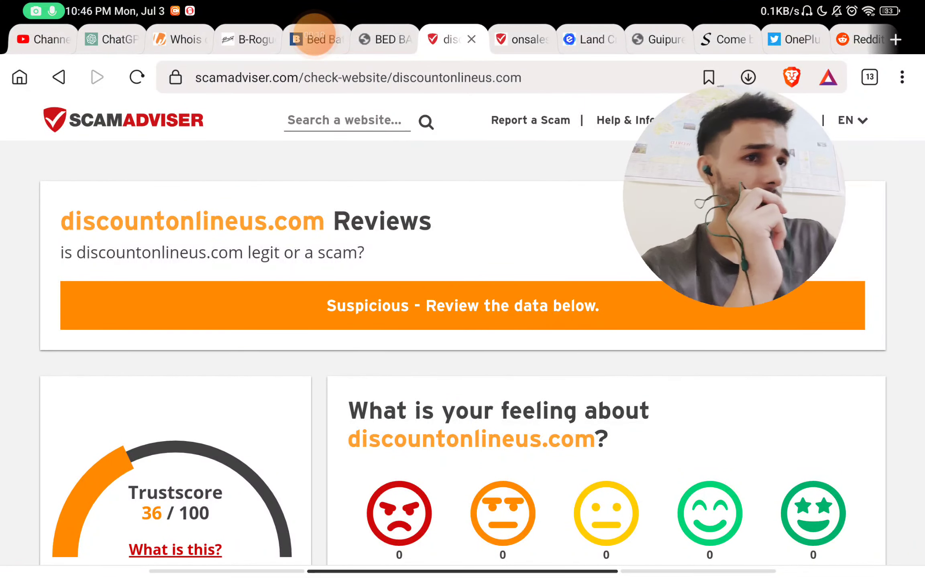
pyautogui.scroll(-3)
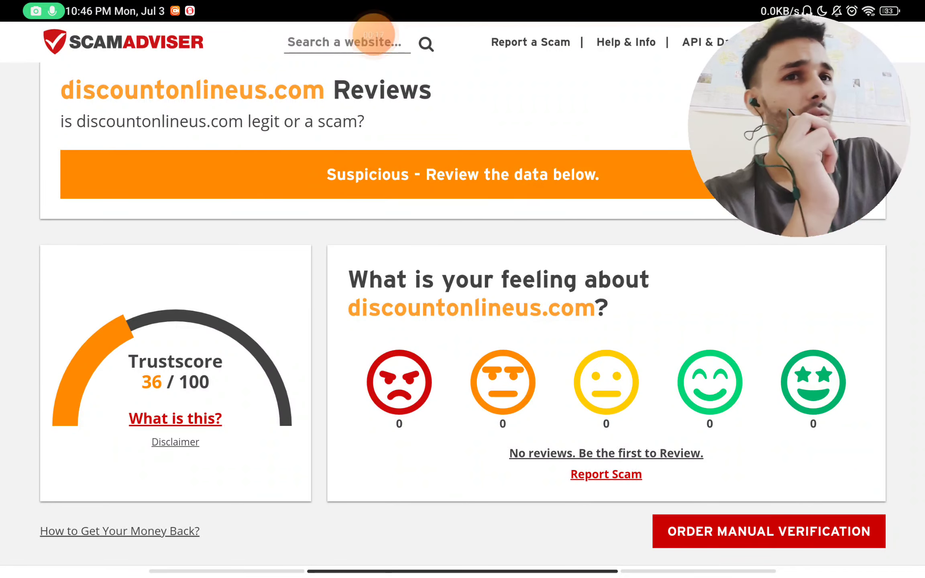
pyautogui.scroll(-3)
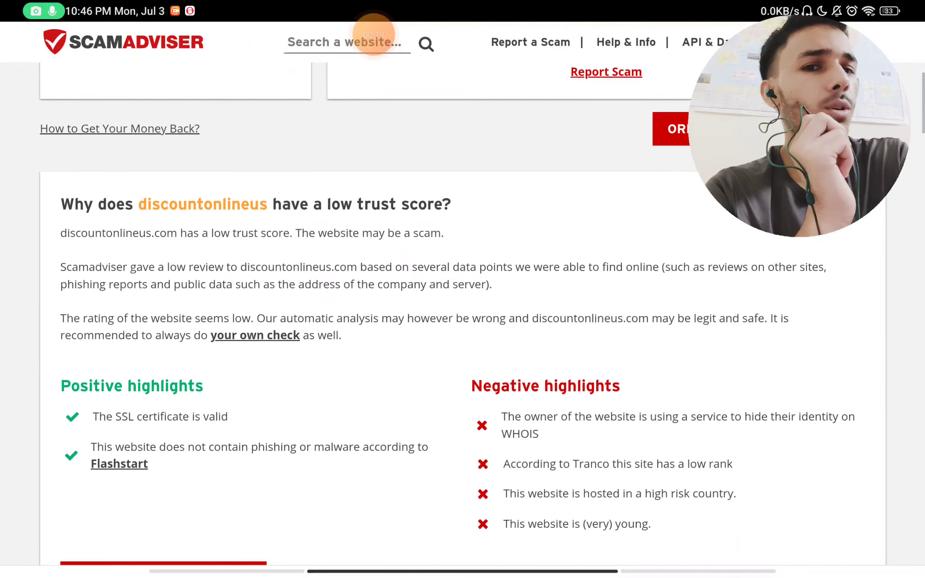
pyautogui.scroll(-3)
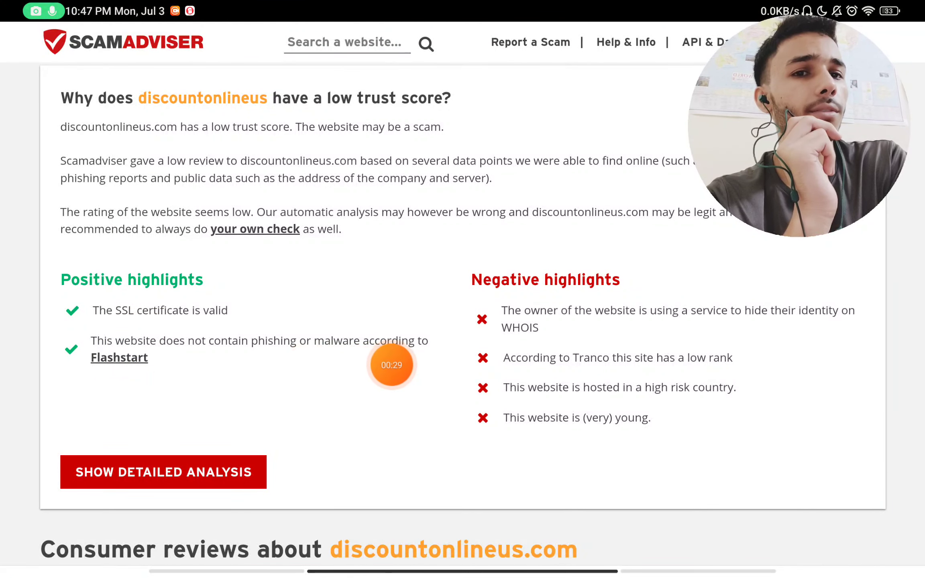
pyautogui.moveTo(270, 355)
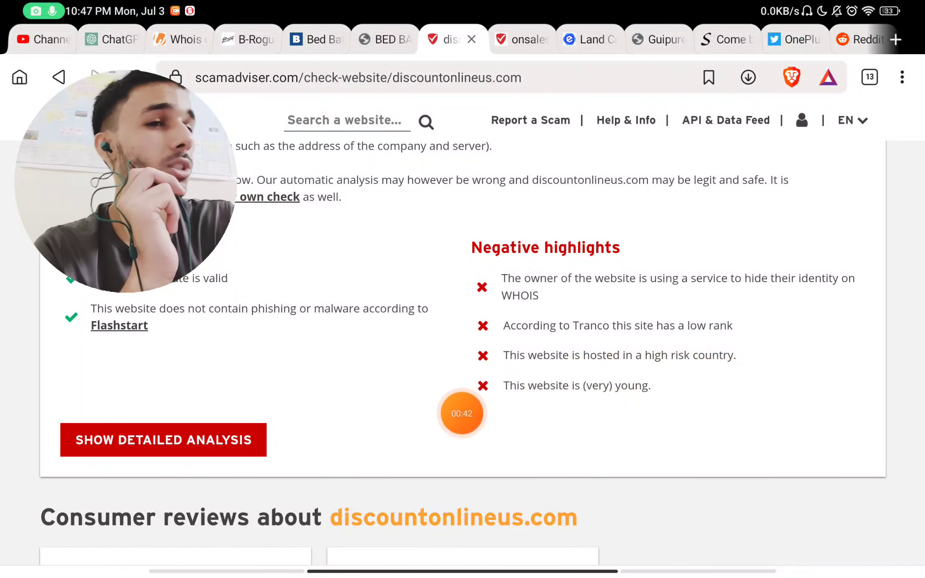
pyautogui.moveTo(656, 405)
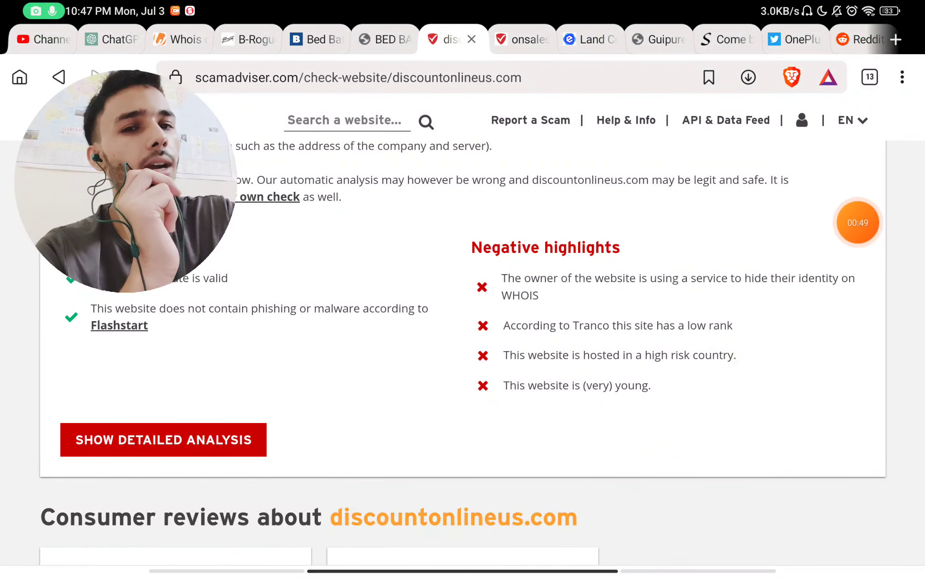
pyautogui.scroll(-3)
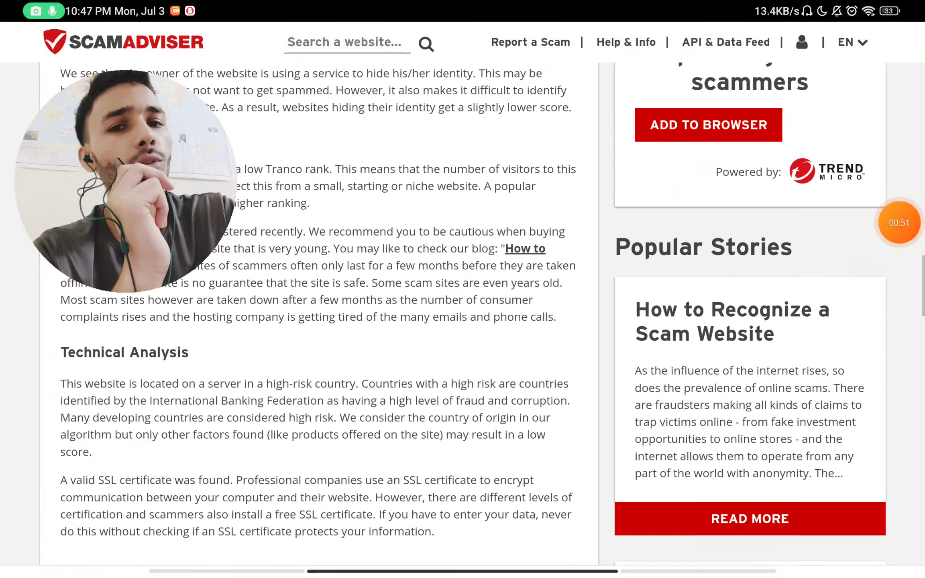